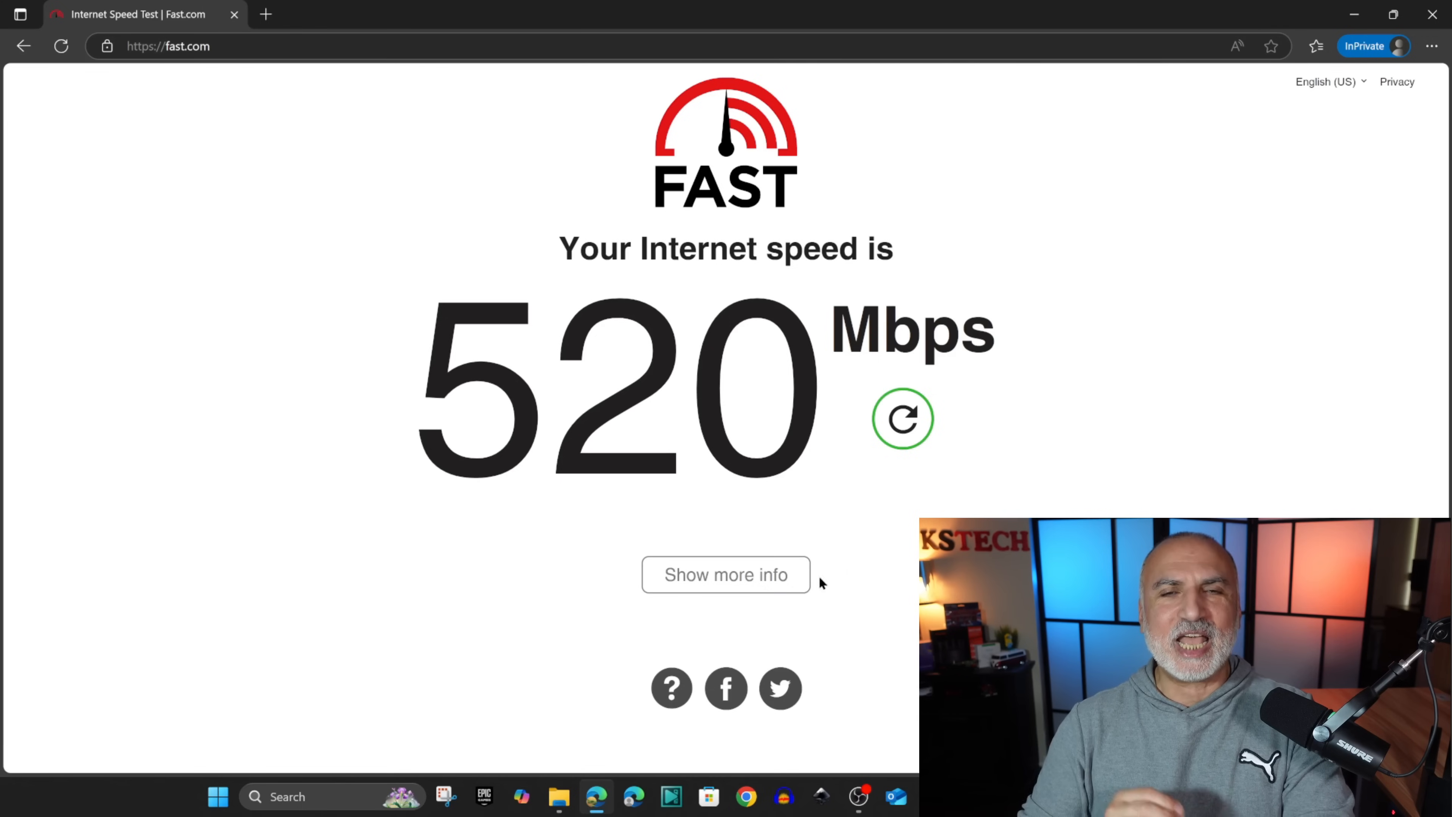
- Reveal the Fast.com details: latency 33/31 ms and 49 Mbps upload alongside 520 Mbps download
click(726, 575)
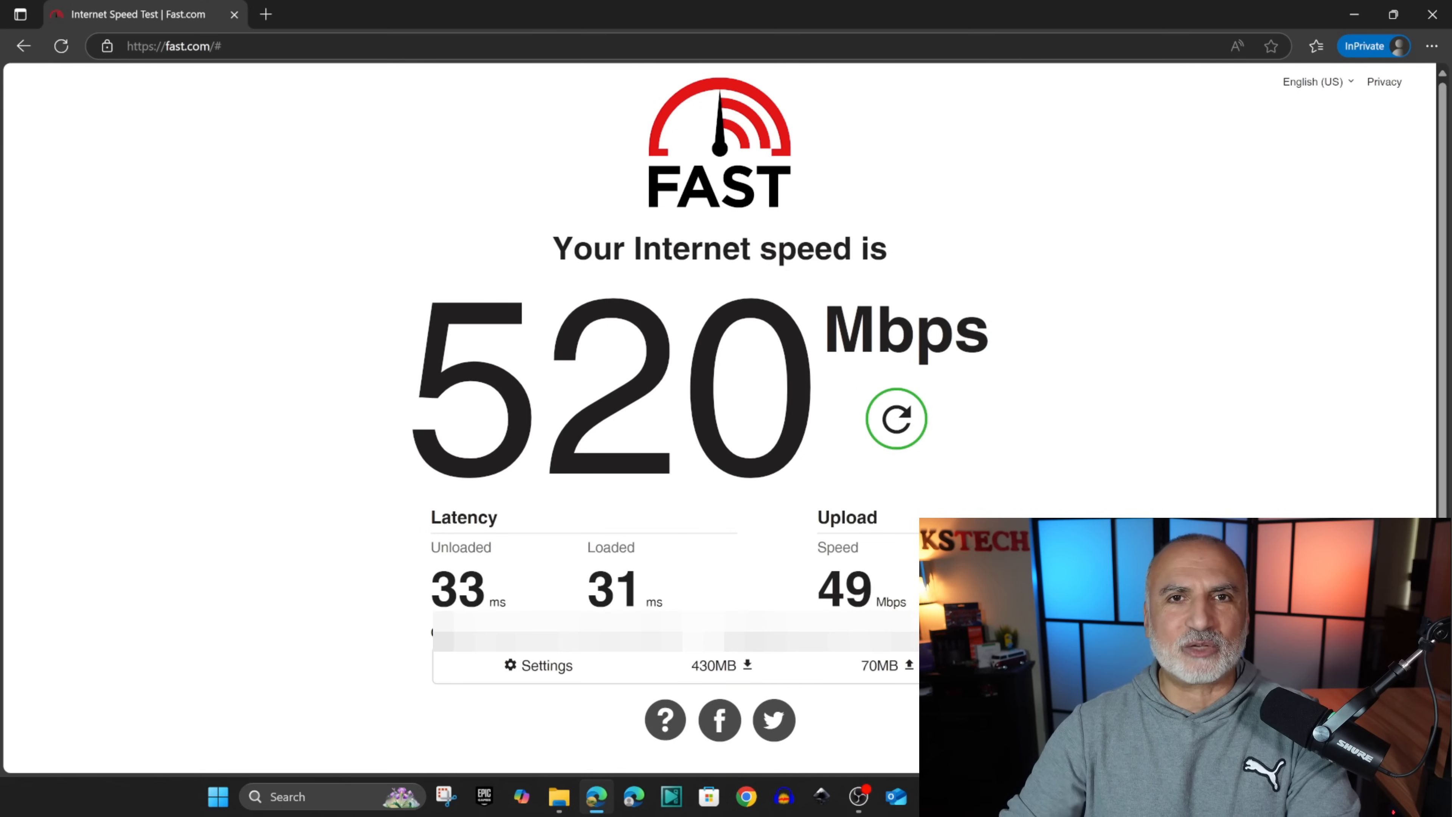
click(897, 419)
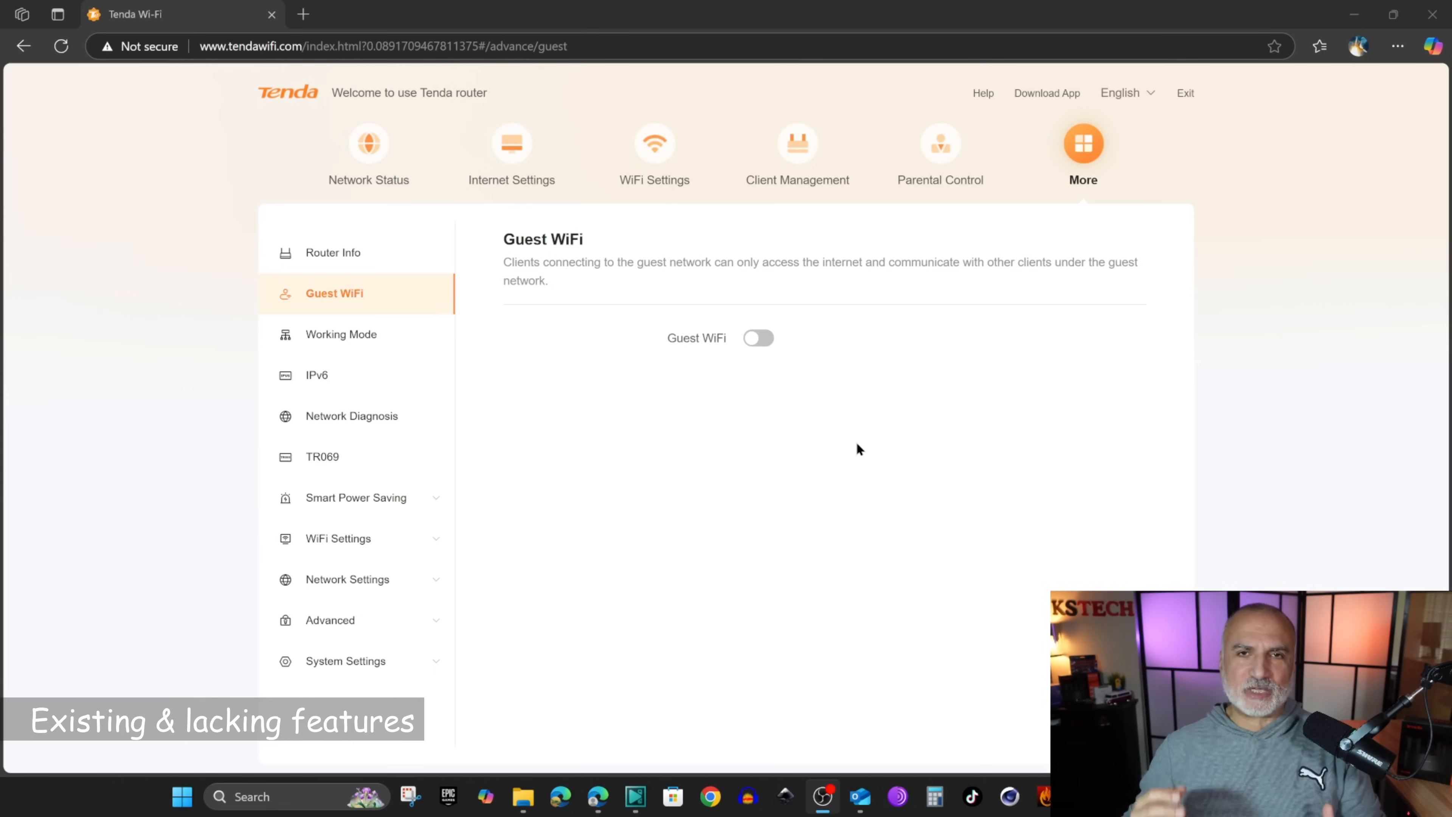
mouse_move(824, 450)
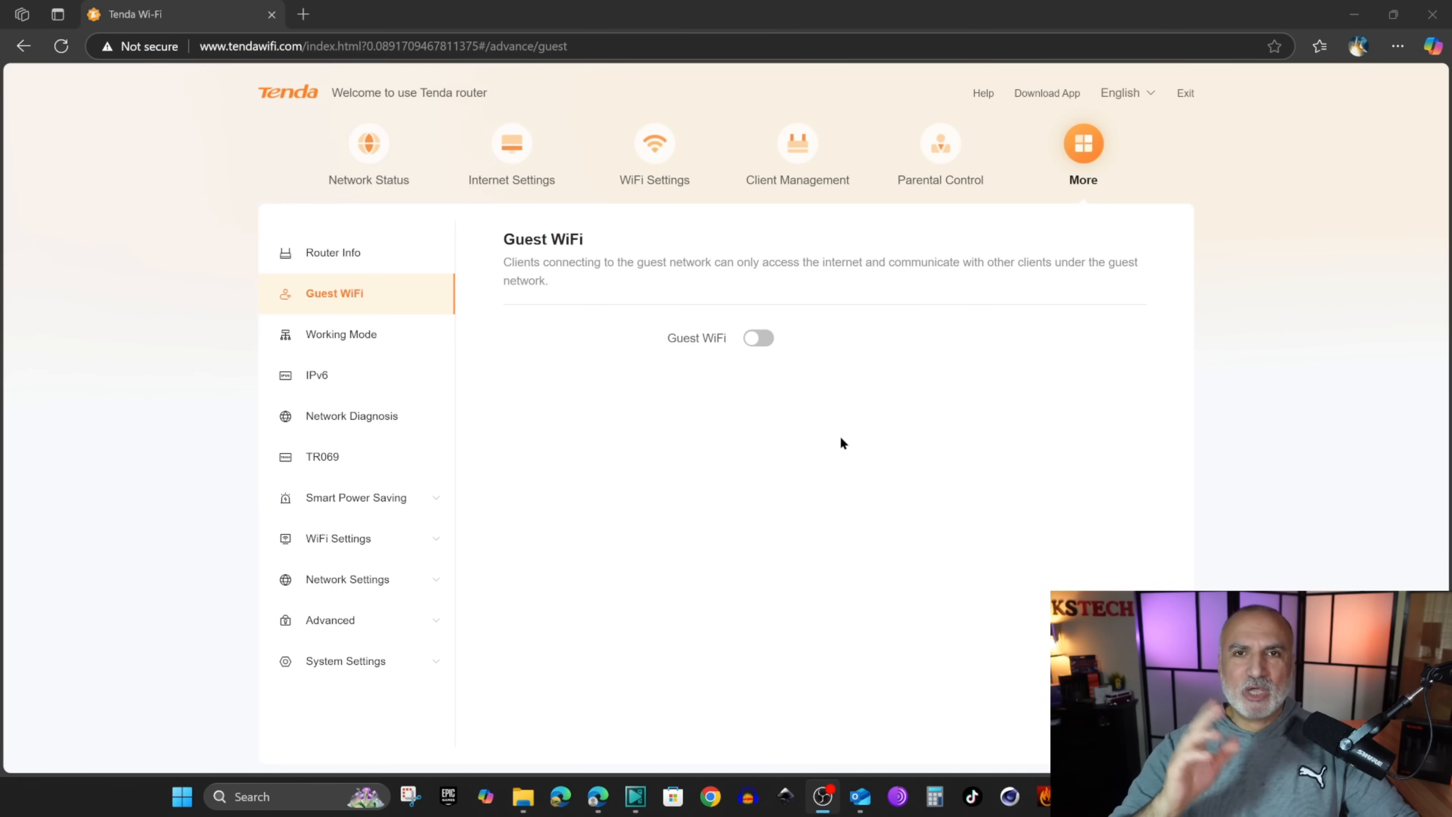
mouse_move(665, 314)
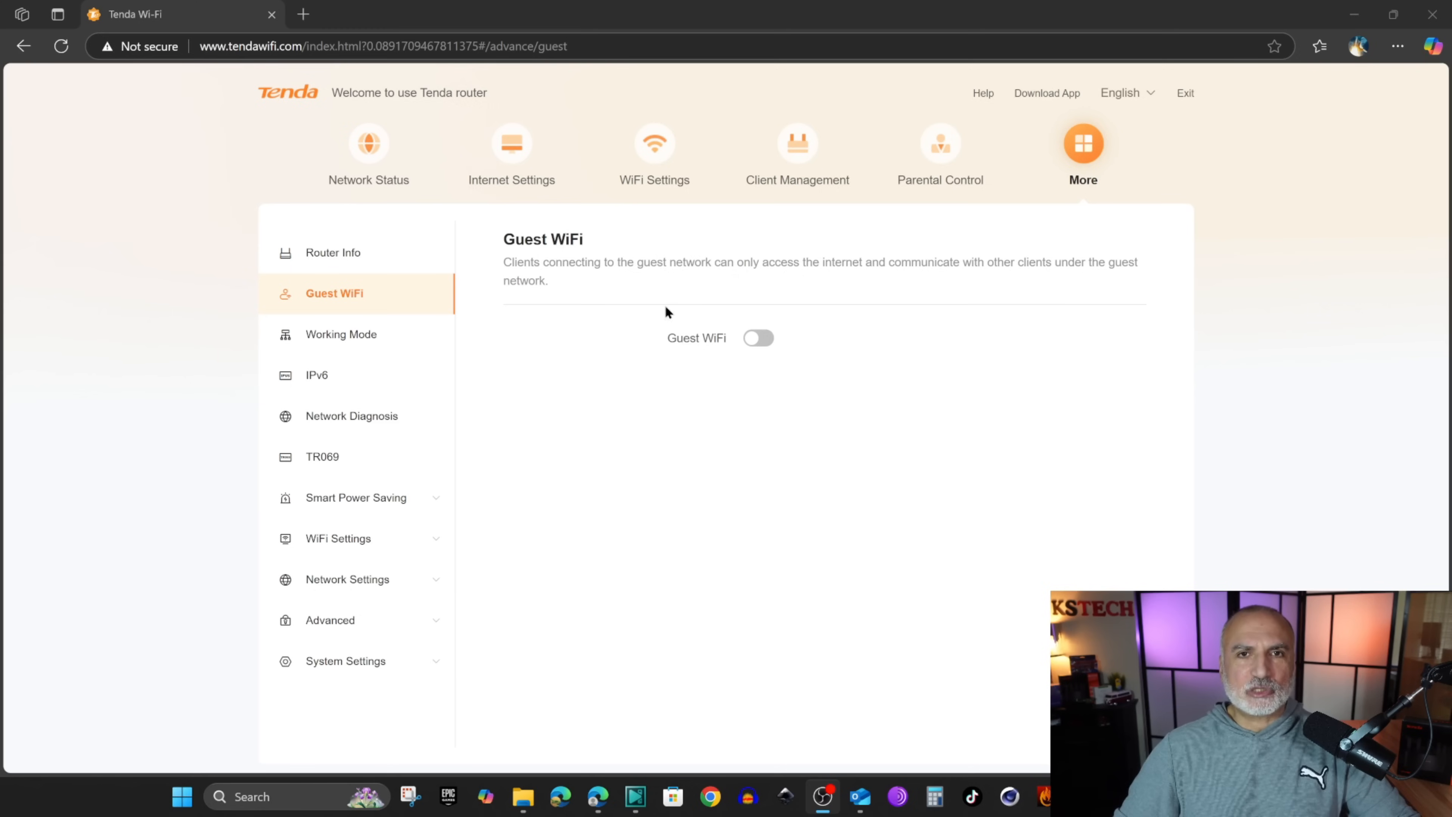
mouse_move(653, 148)
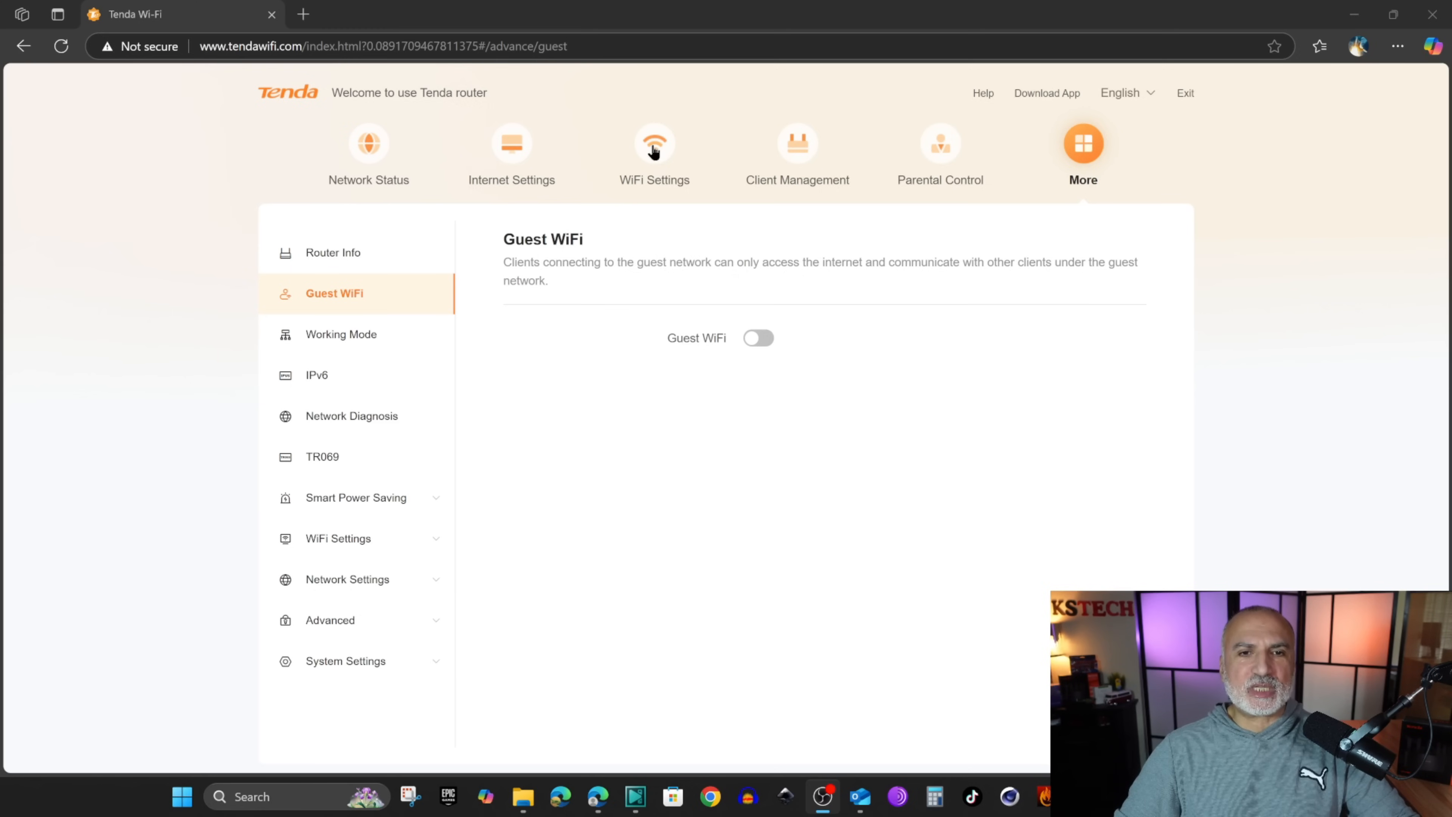
- Set both the 2.4 GHz and 5 GHz networks to WPA3-SAE/WPA2-PSK security and save
click(654, 143)
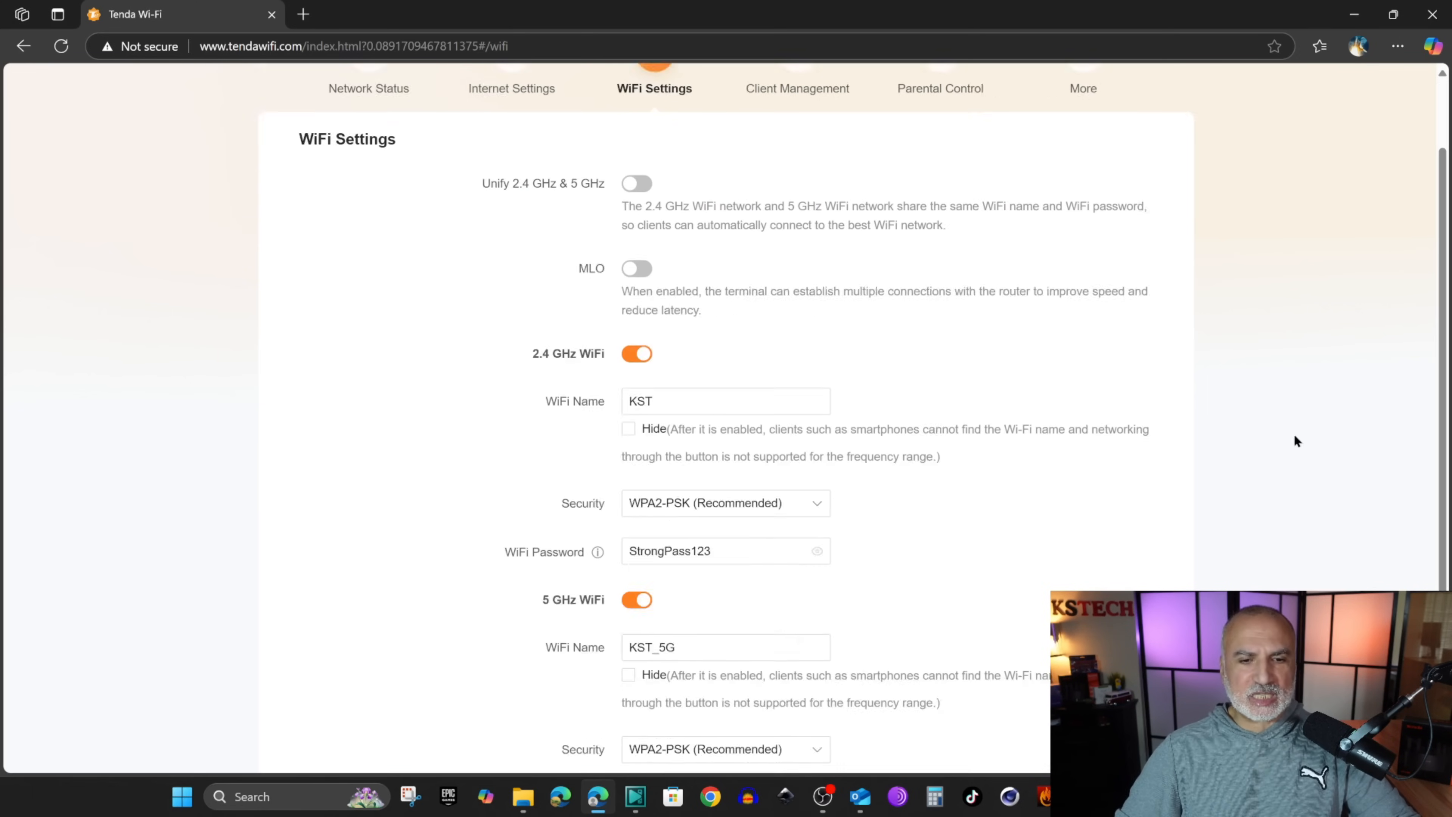
scroll(down, 3)
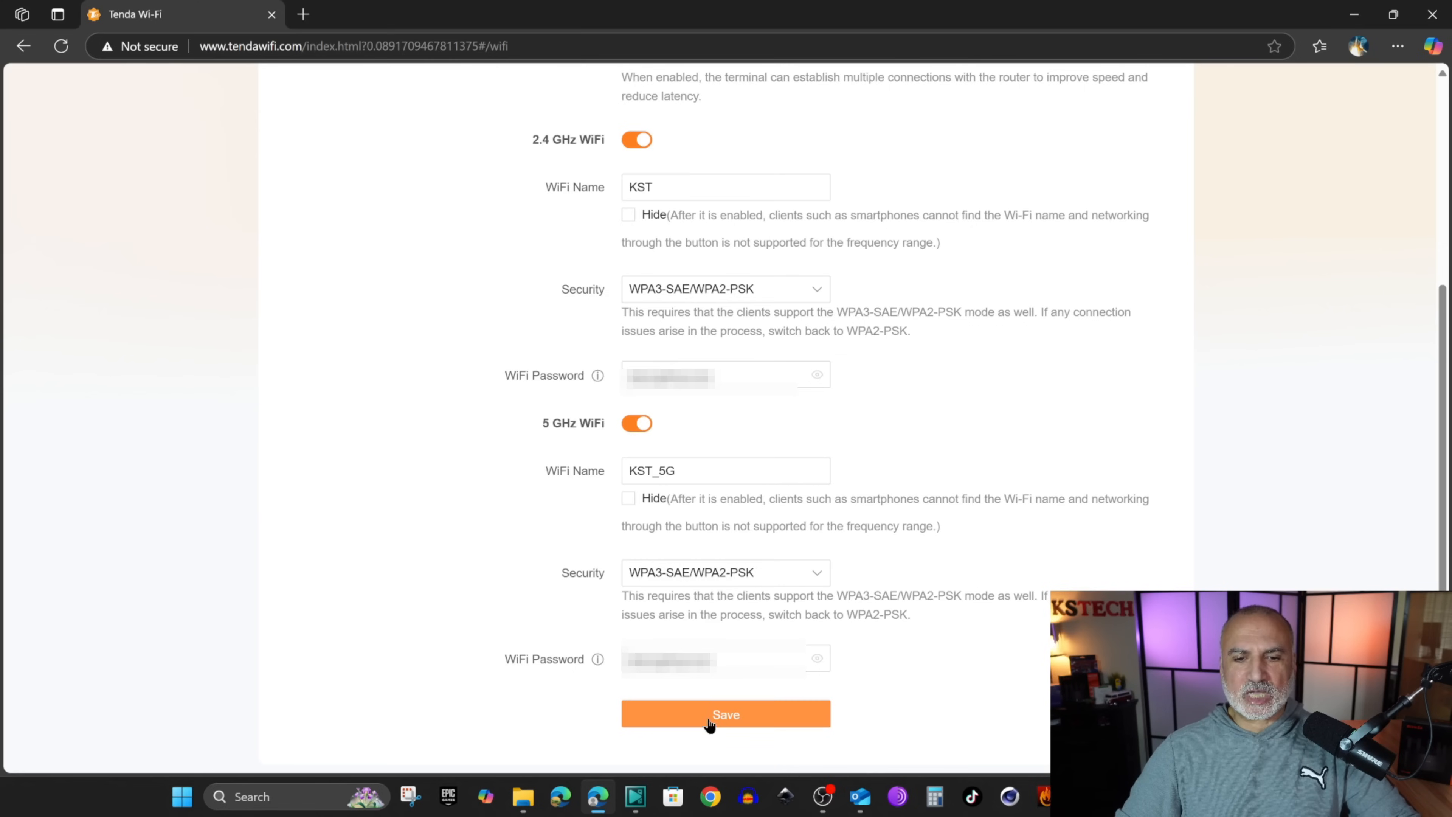
click(726, 714)
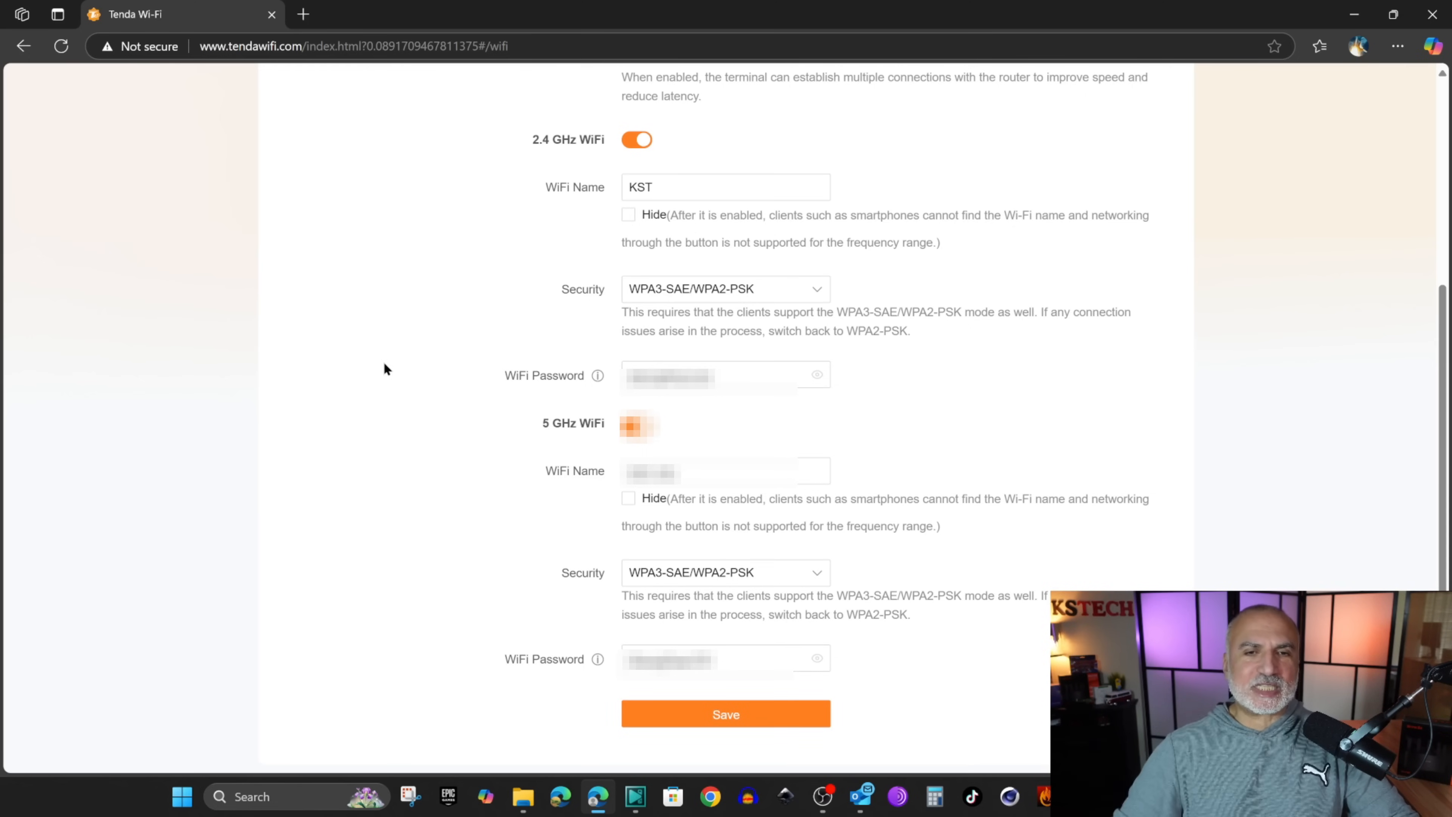
scroll(up, 3)
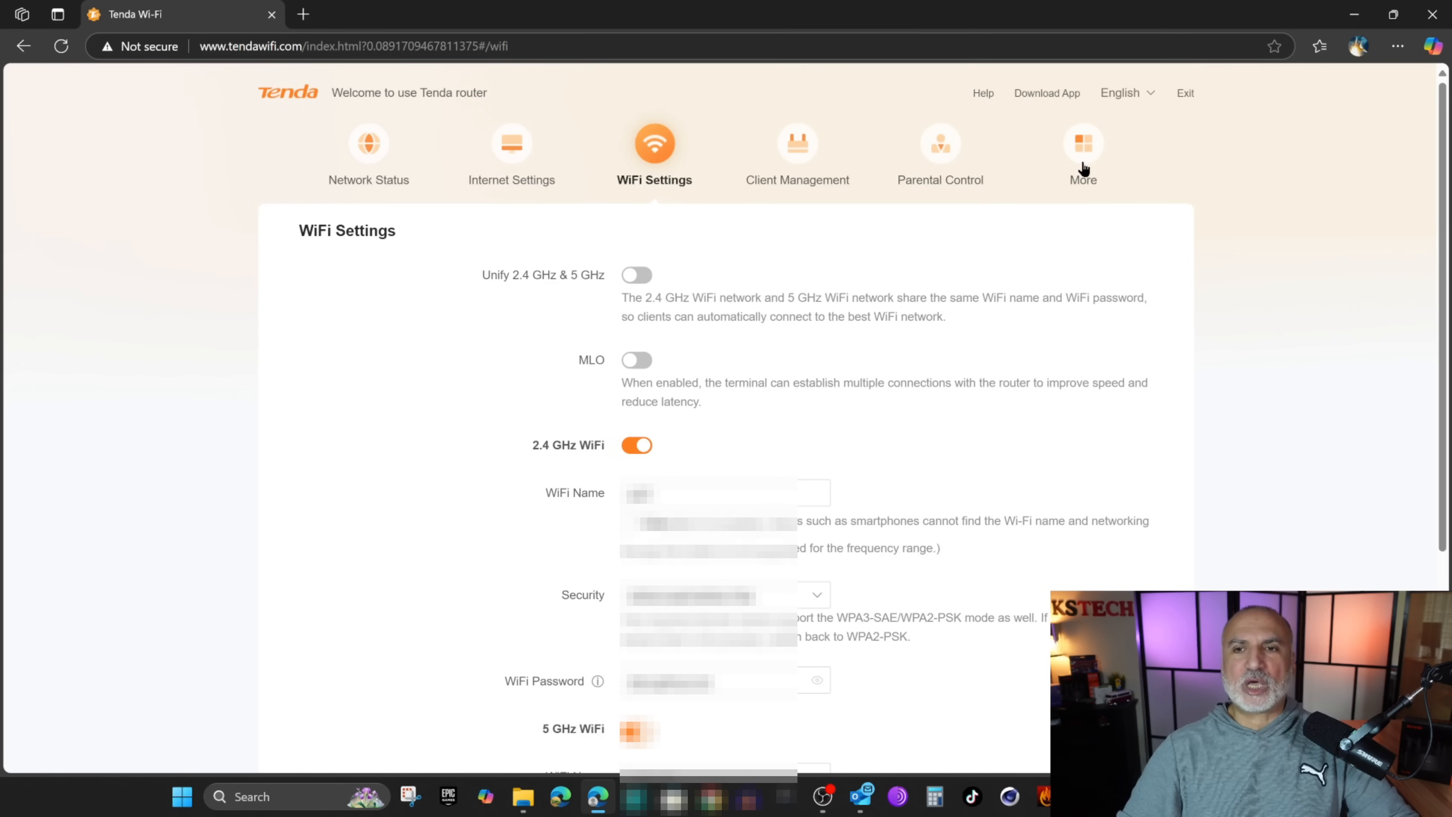
- Turn on Guest WiFi (8-hour validity, unlimited shared bandwidth) from the More settings pages
click(1084, 144)
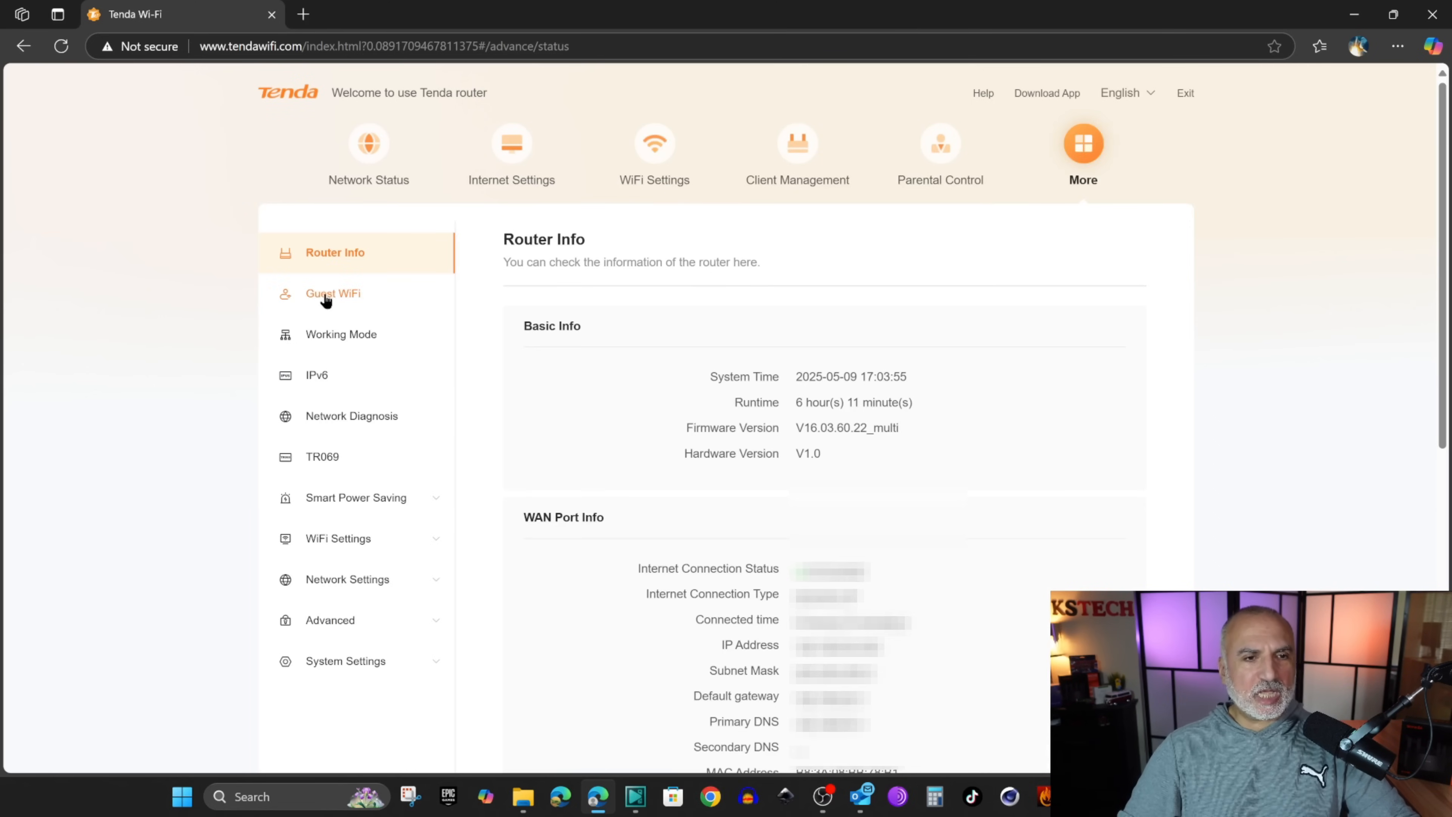
click(334, 294)
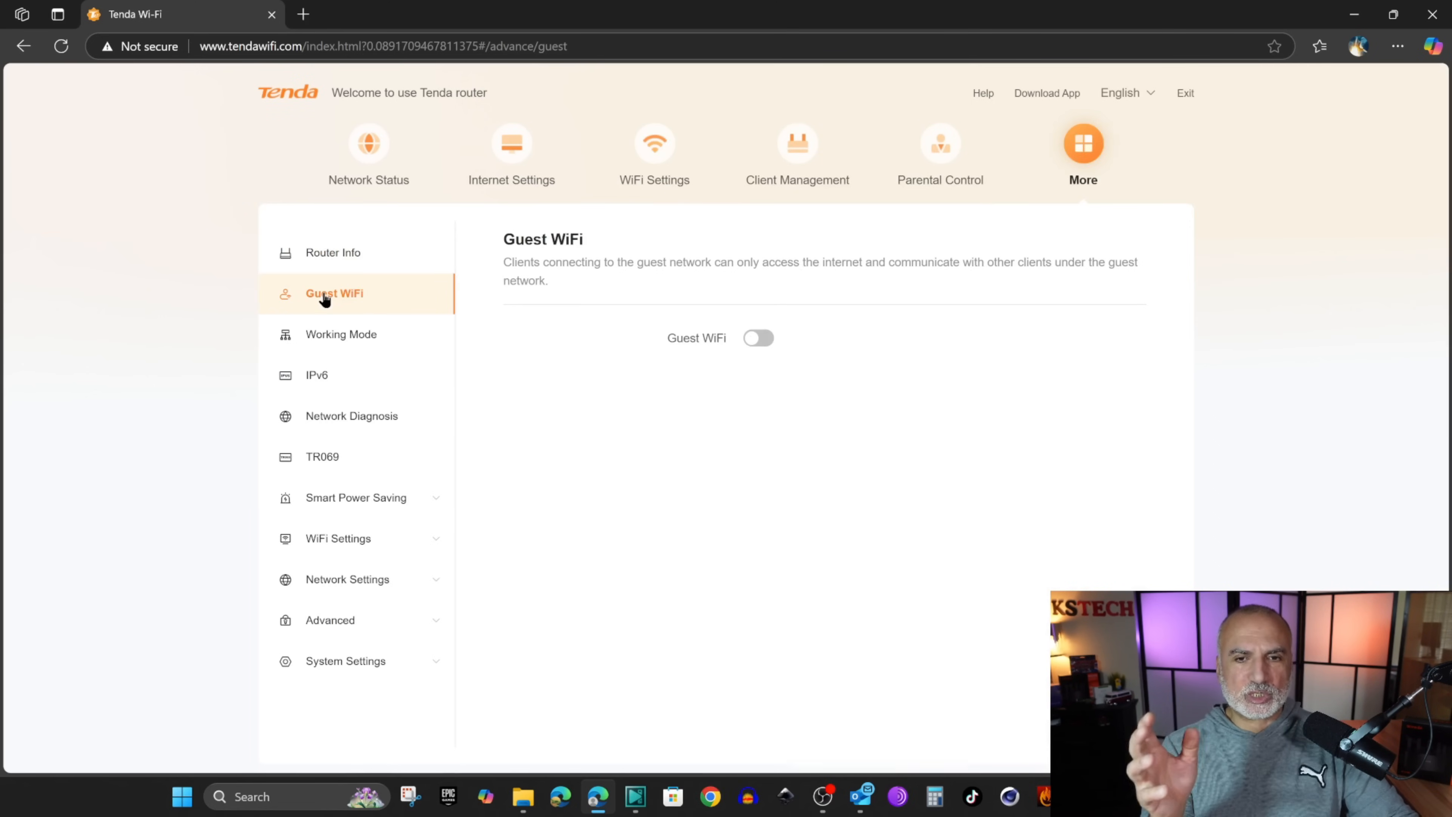
click(758, 338)
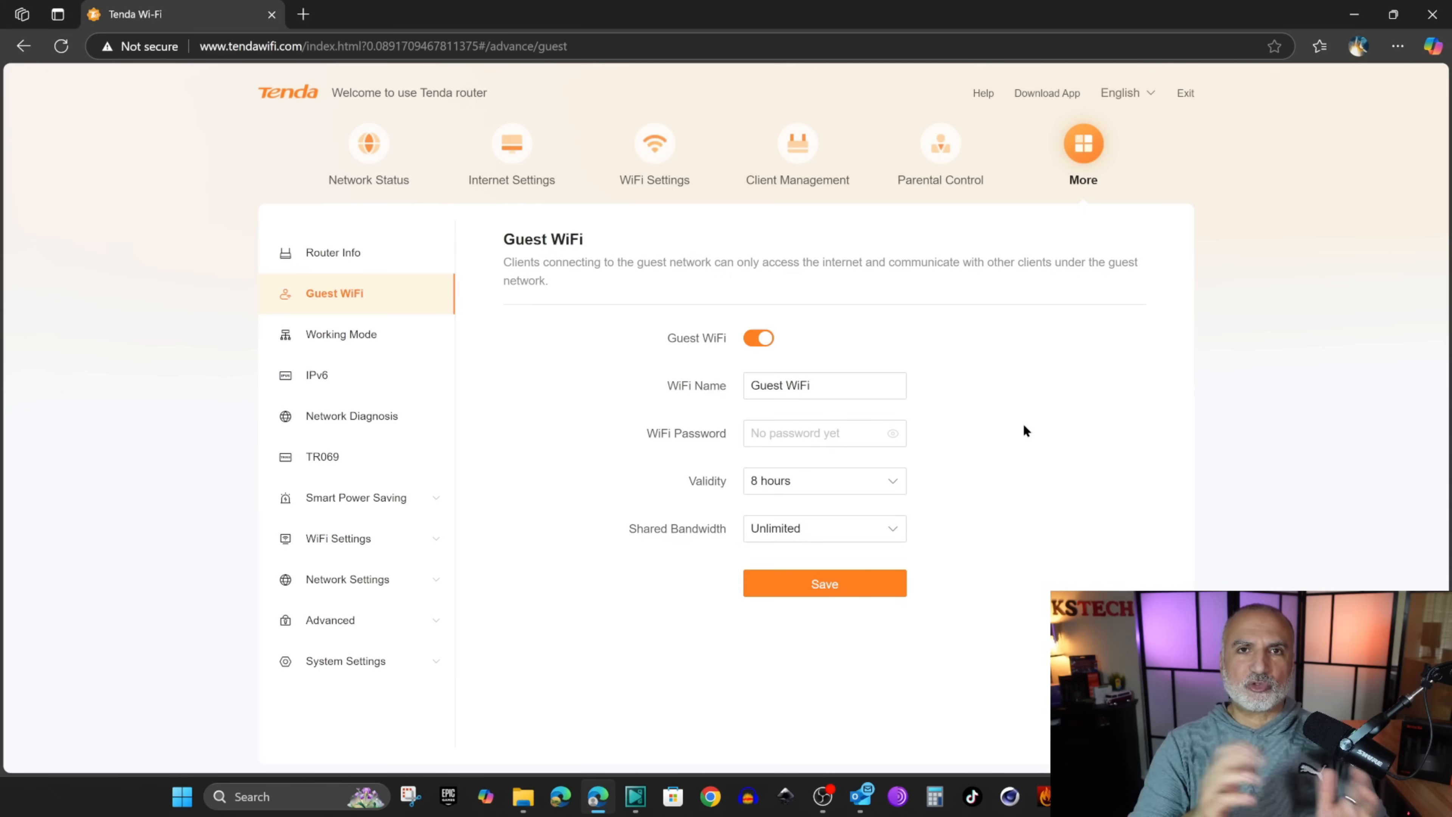
mouse_move(472, 352)
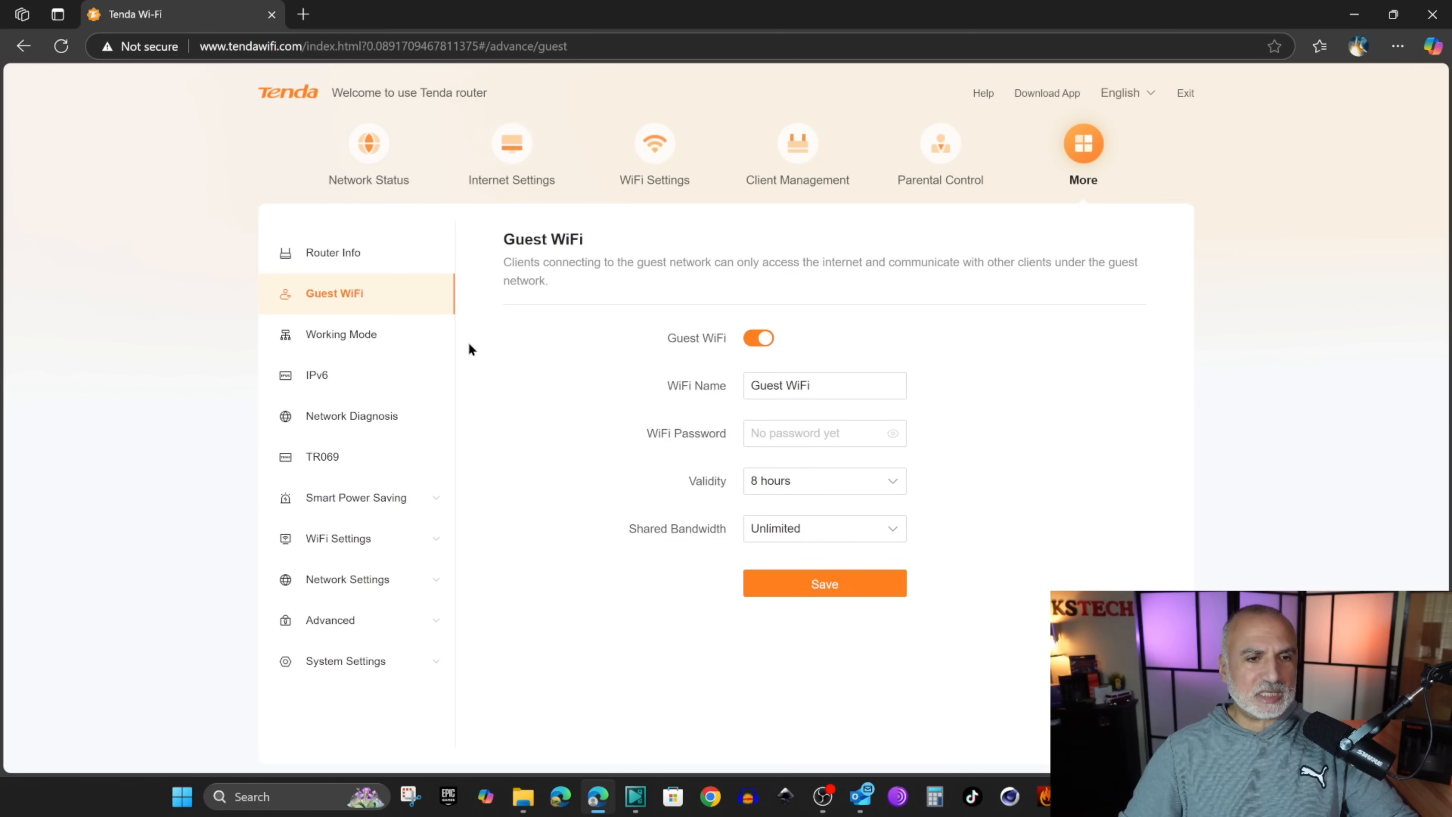
- Review the Router, AP, WISP and Client+AP working modes, then show the TR069 page (off)
click(340, 334)
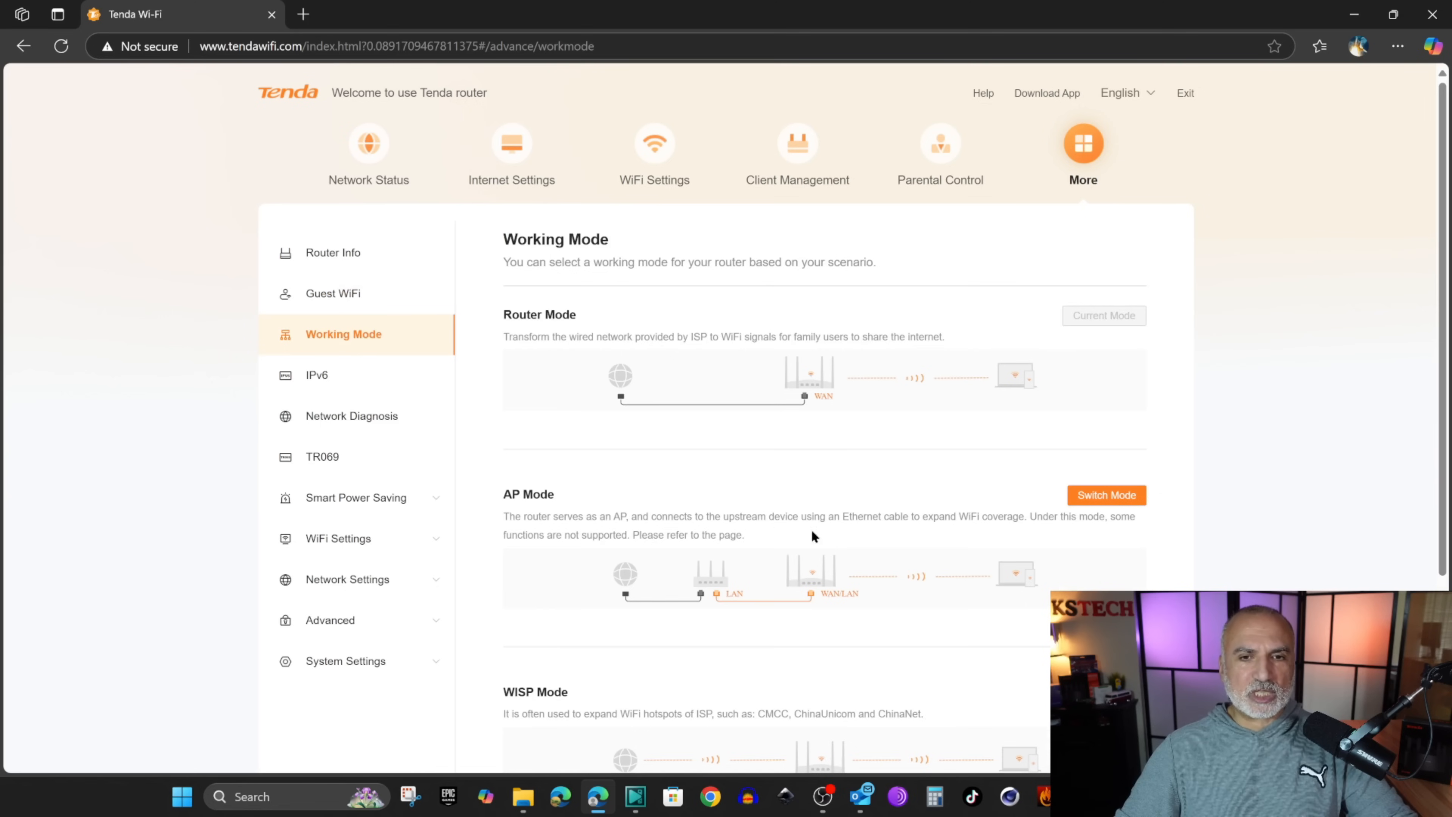
mouse_move(963, 355)
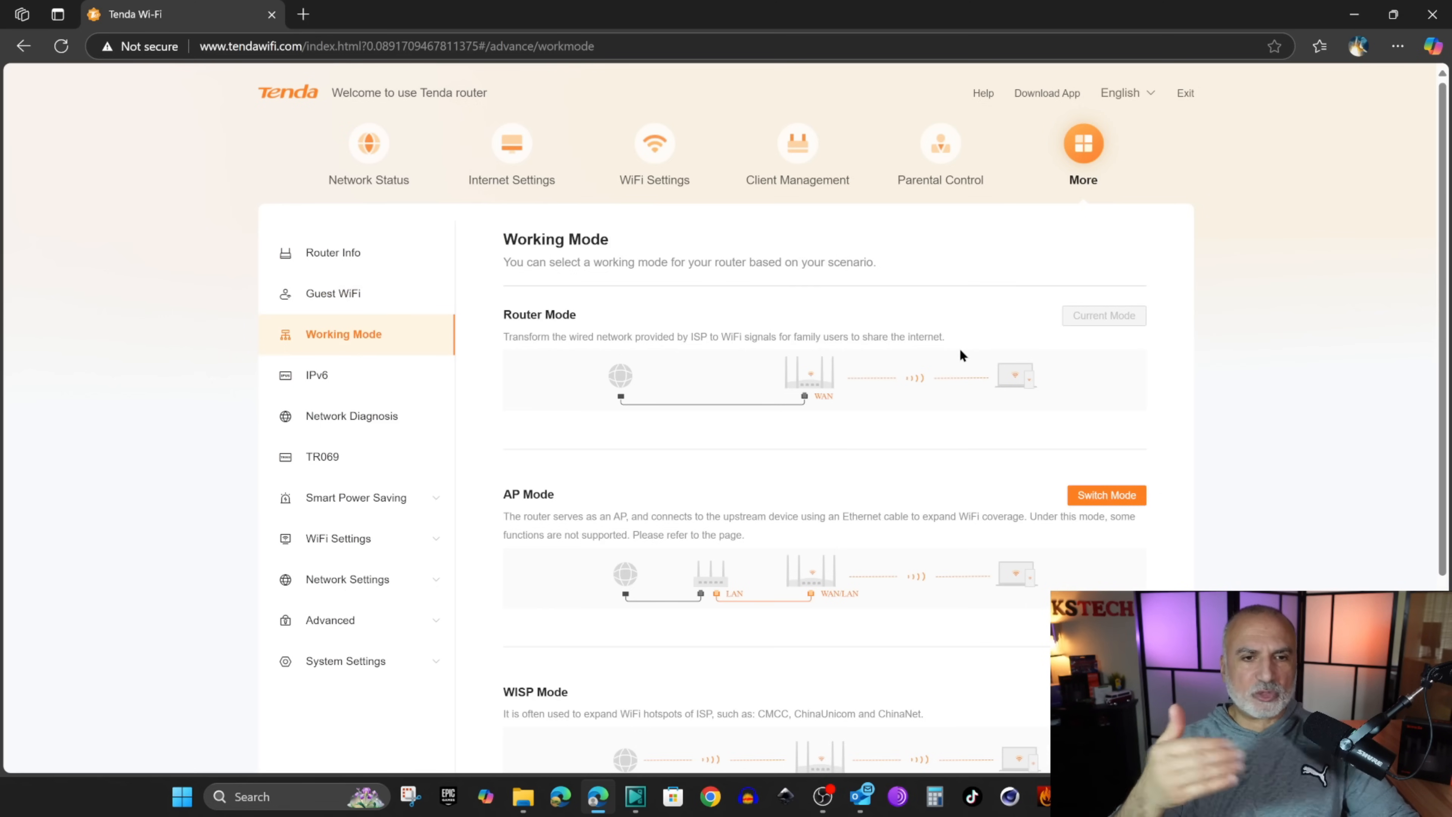
scroll(down, 3)
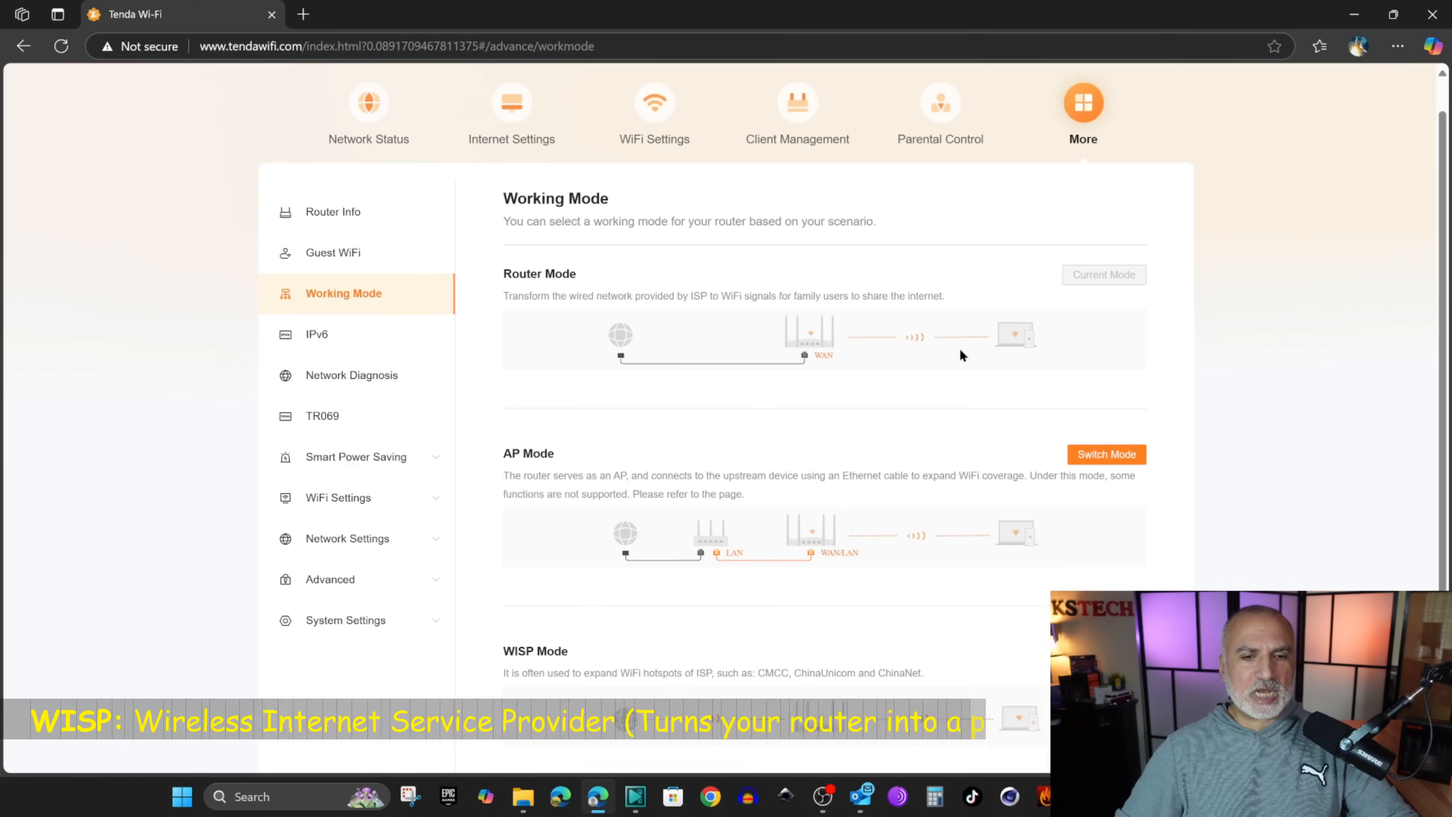
scroll(down, 3)
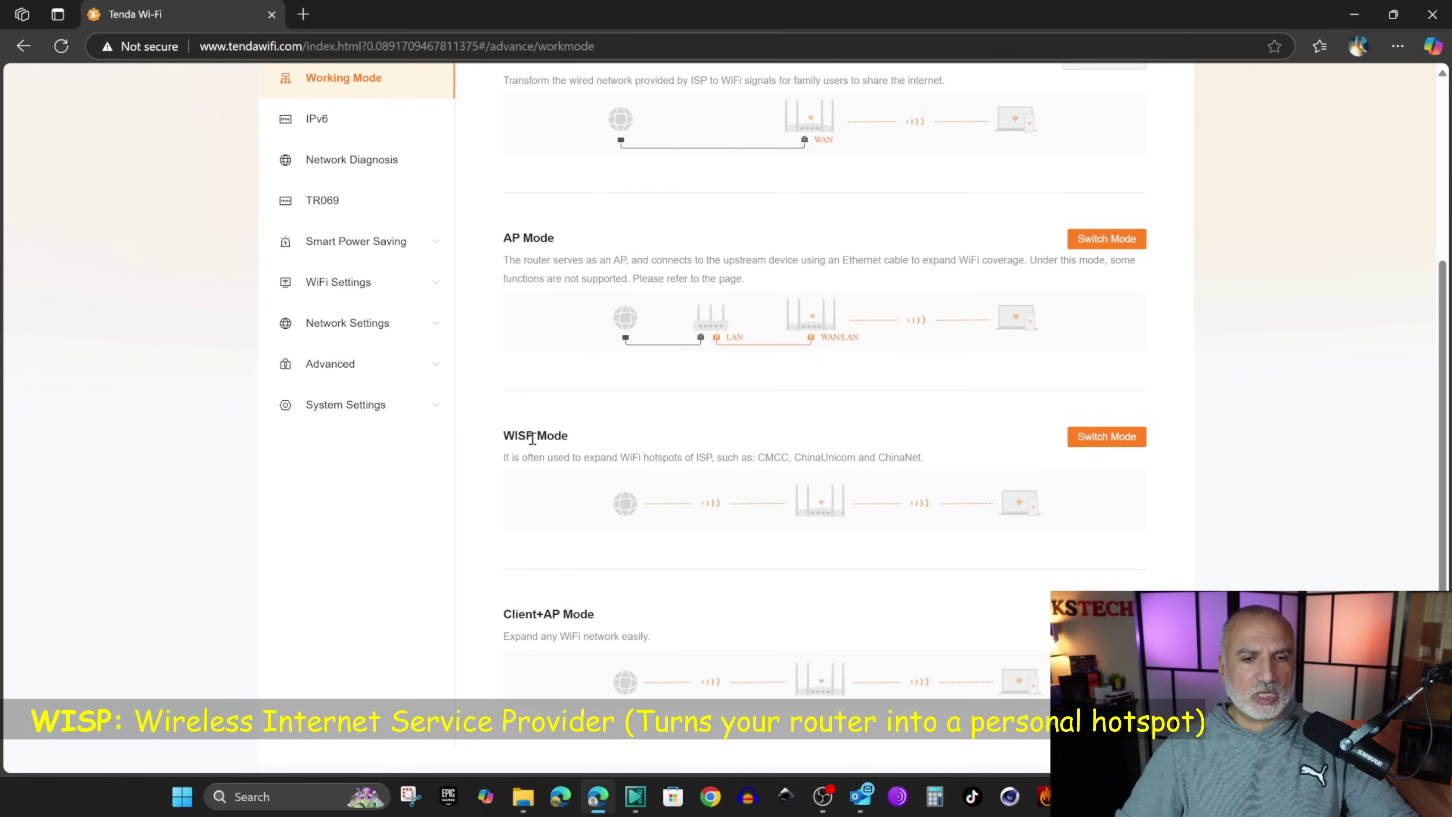
mouse_move(631, 432)
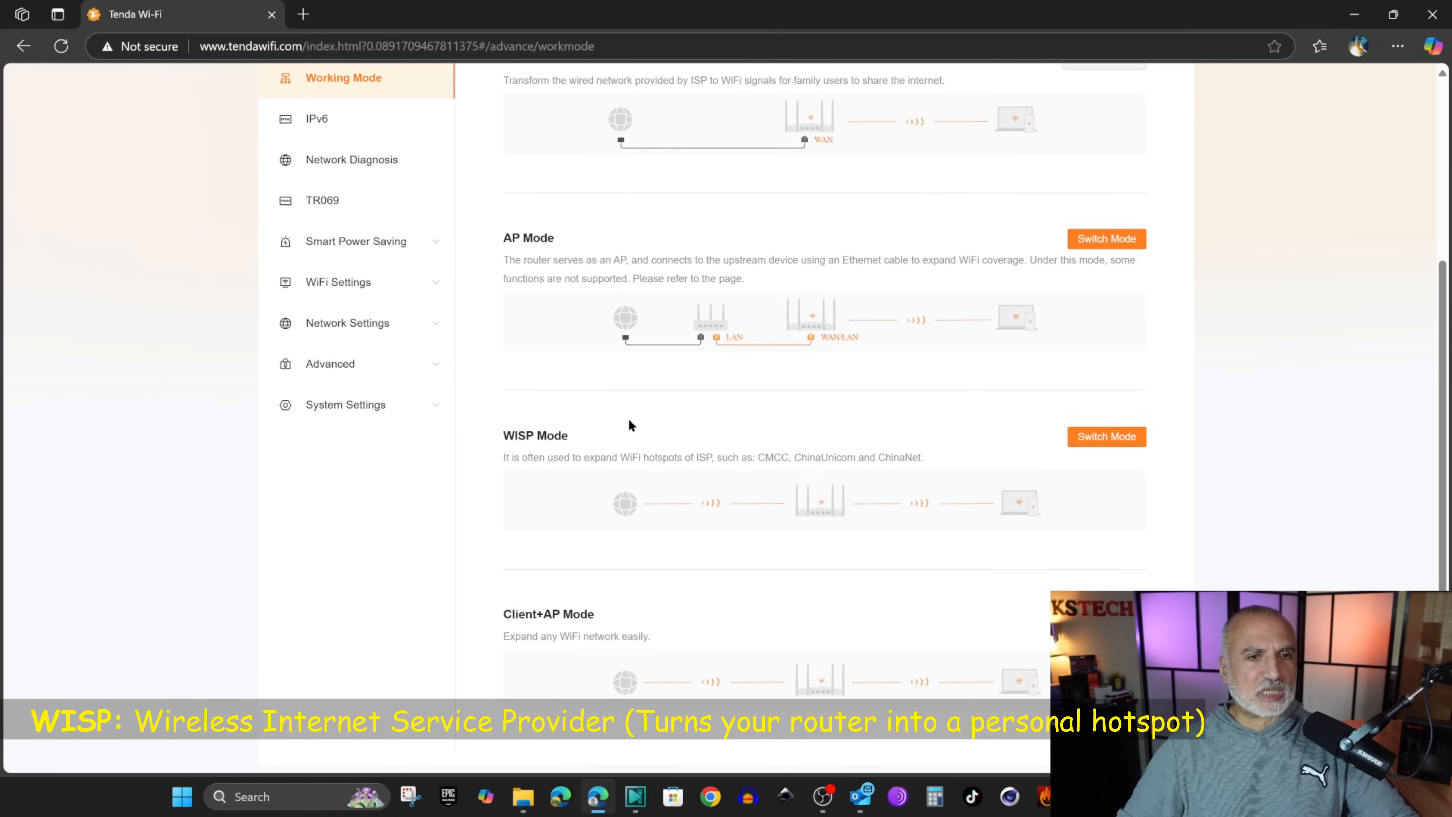
mouse_move(317, 120)
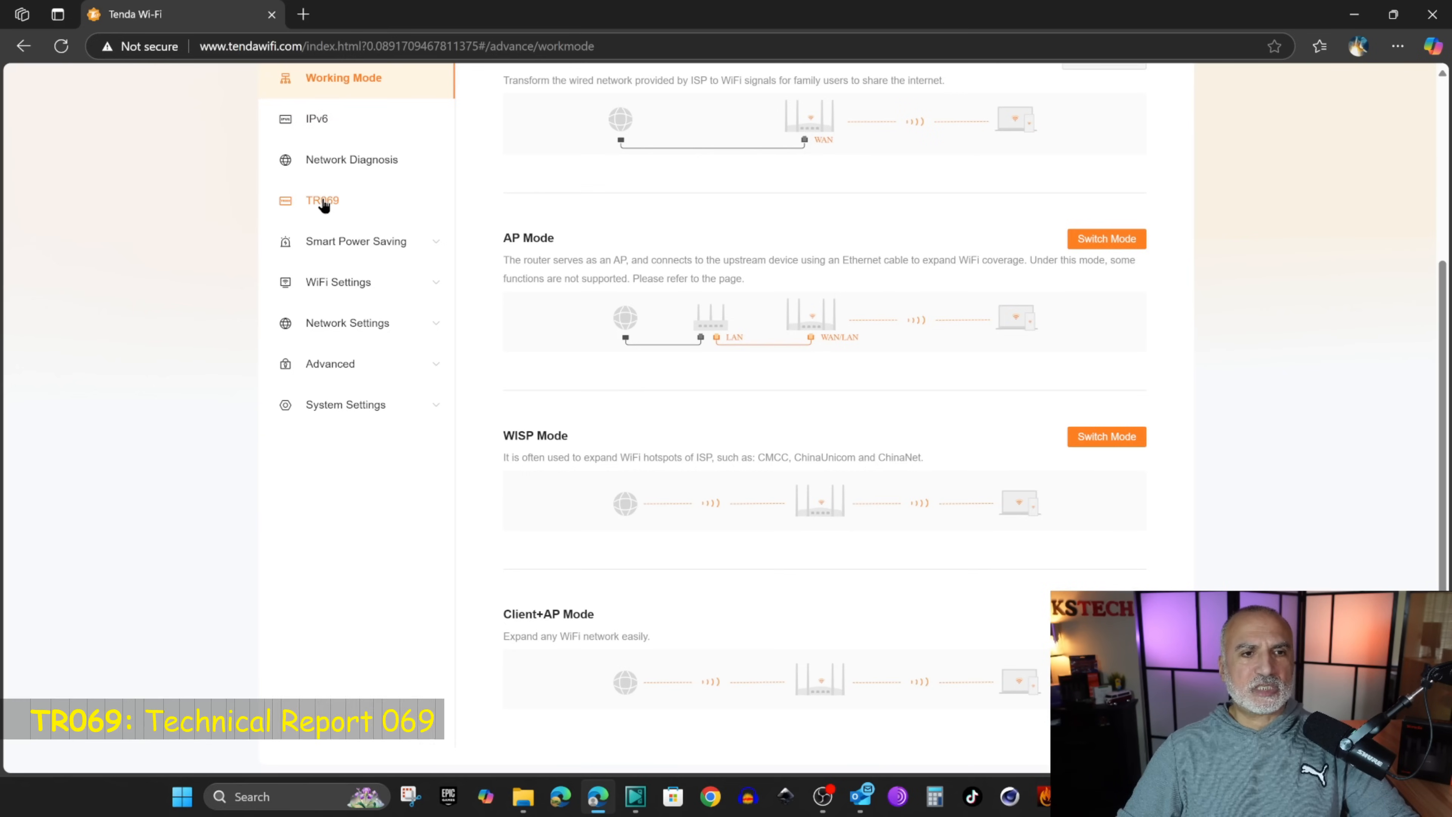
click(322, 200)
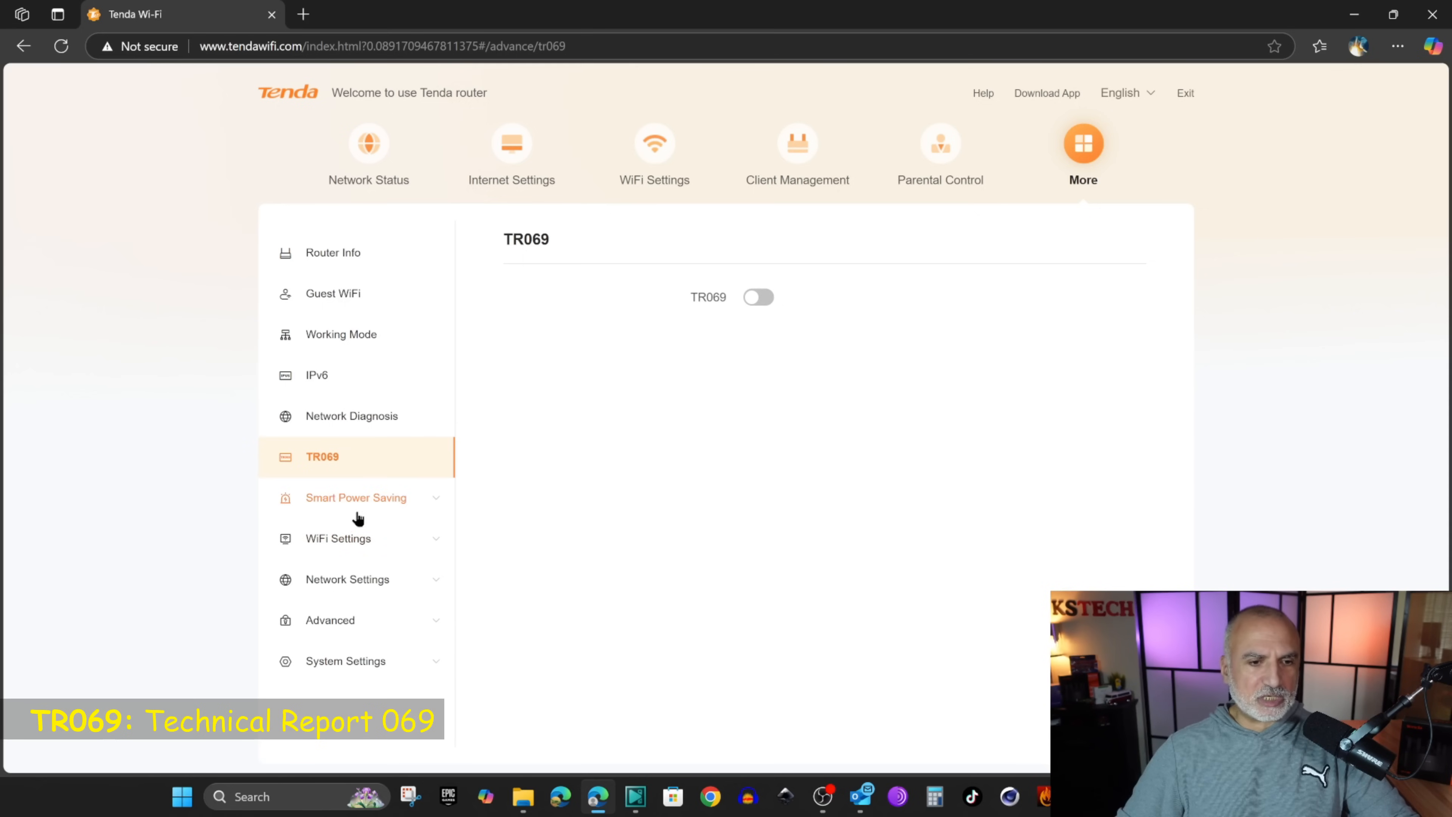
- Tour Channel & Bandwidth and LAN Settings, ending on the VPN page with PPTP server off
click(337, 538)
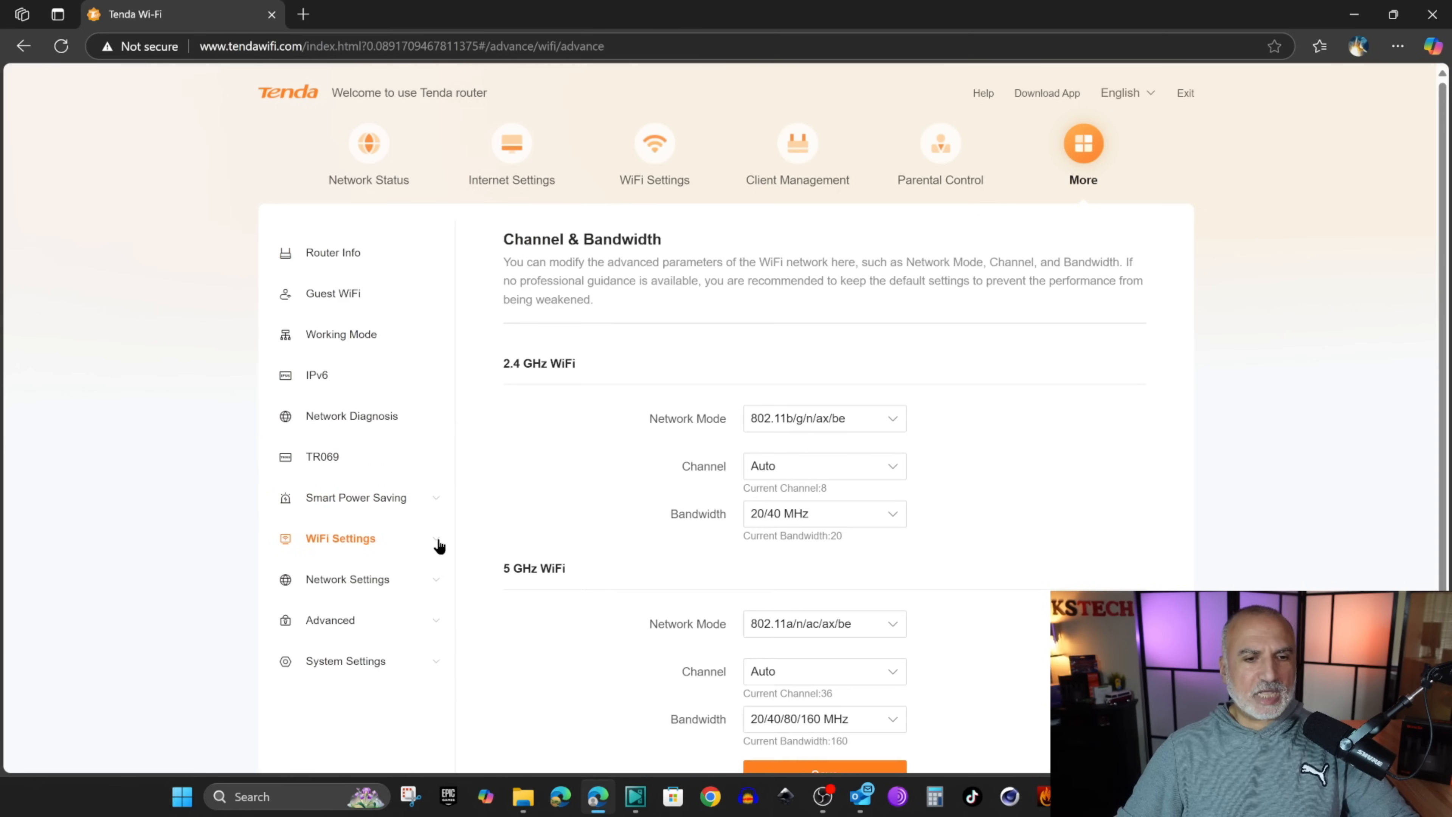
click(341, 538)
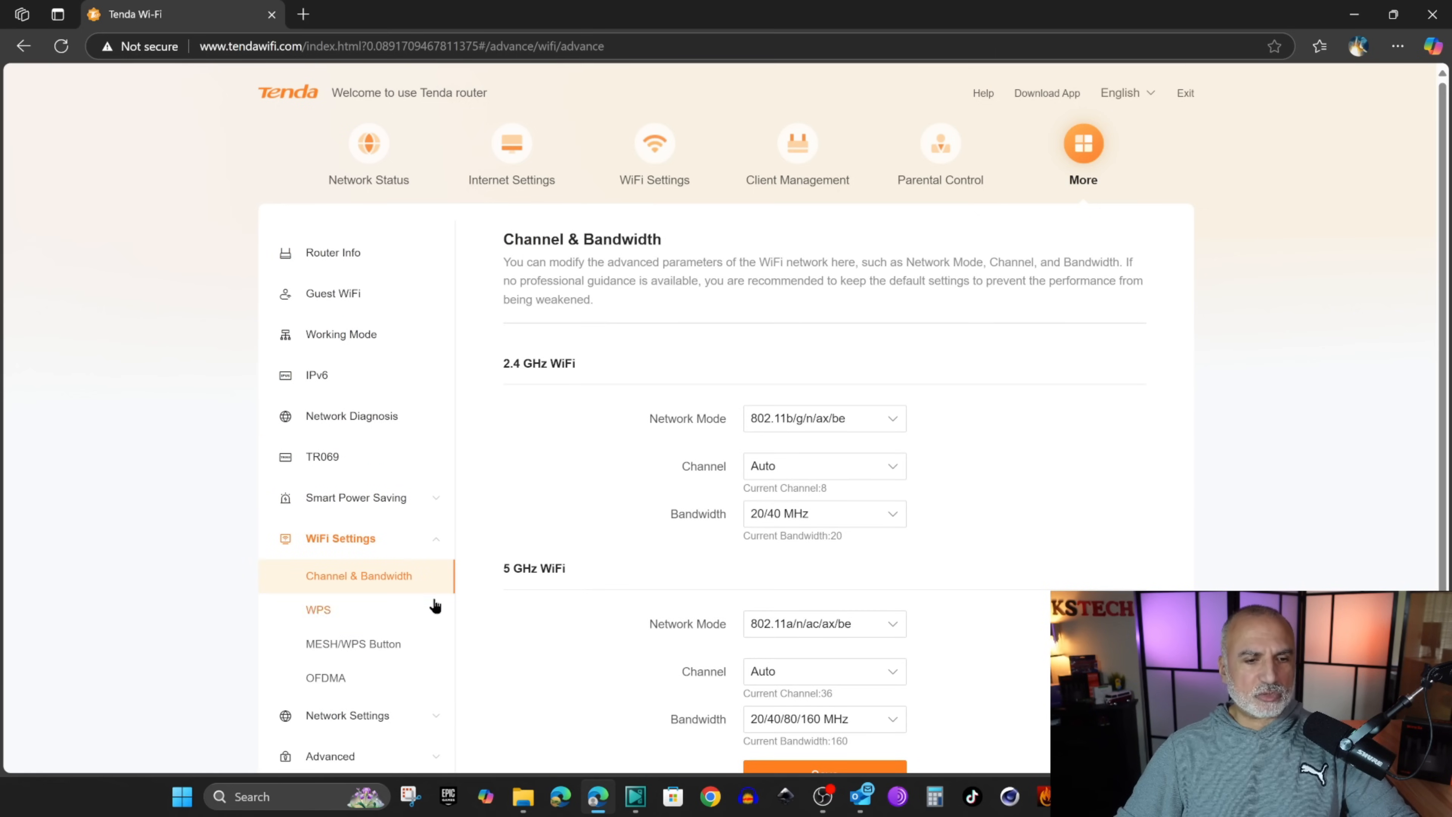
scroll(down, 3)
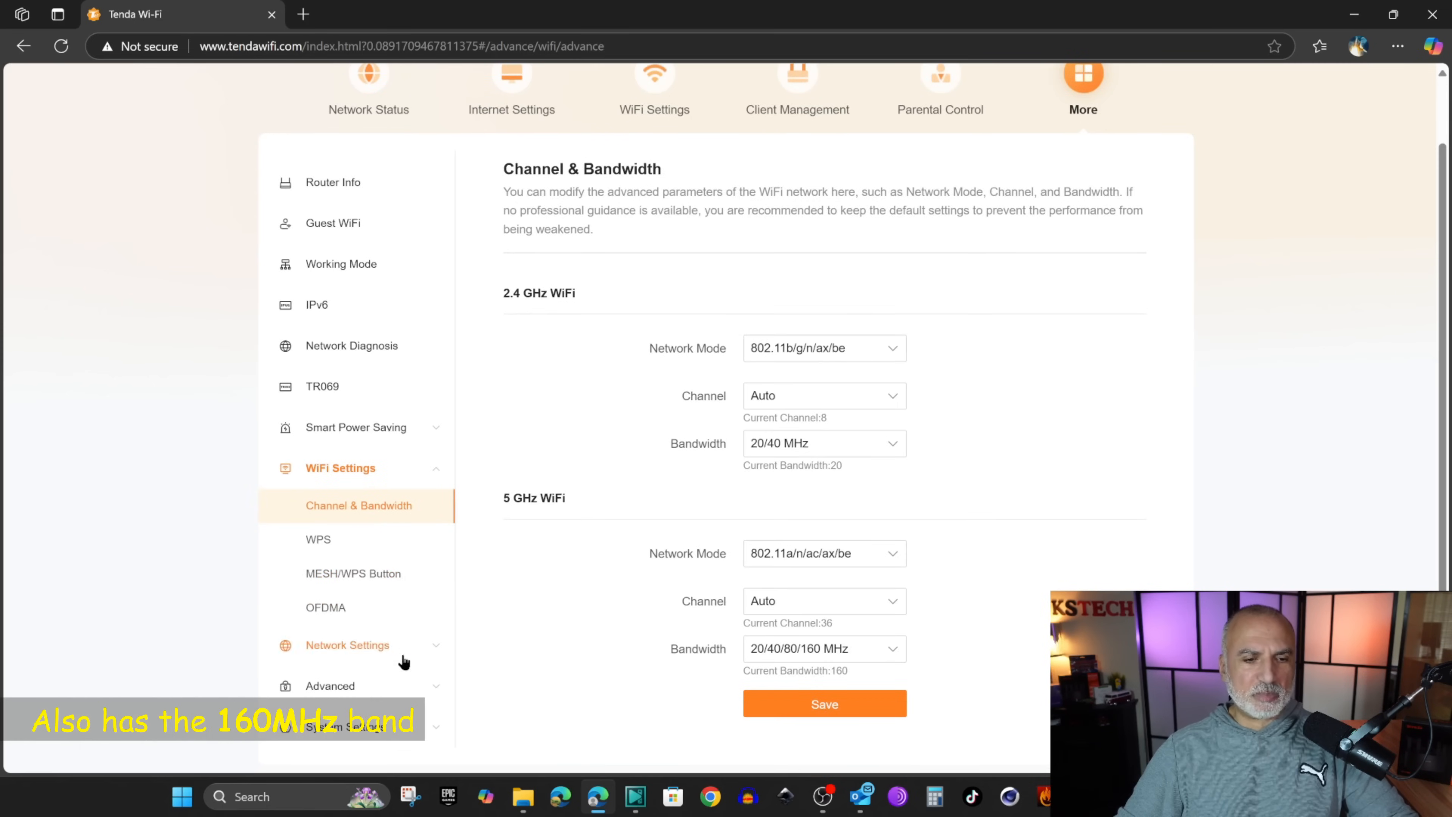
click(347, 646)
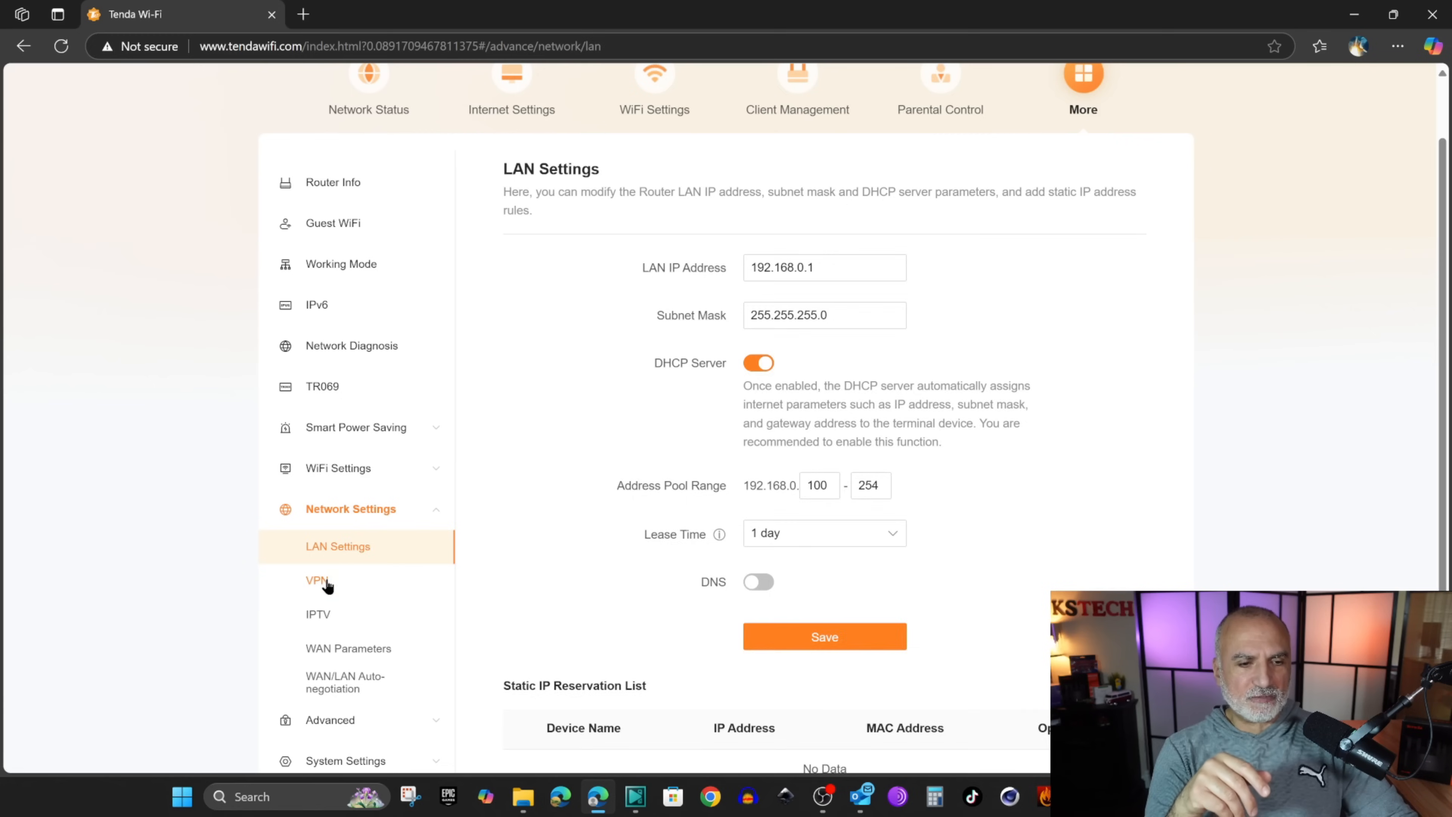
click(317, 581)
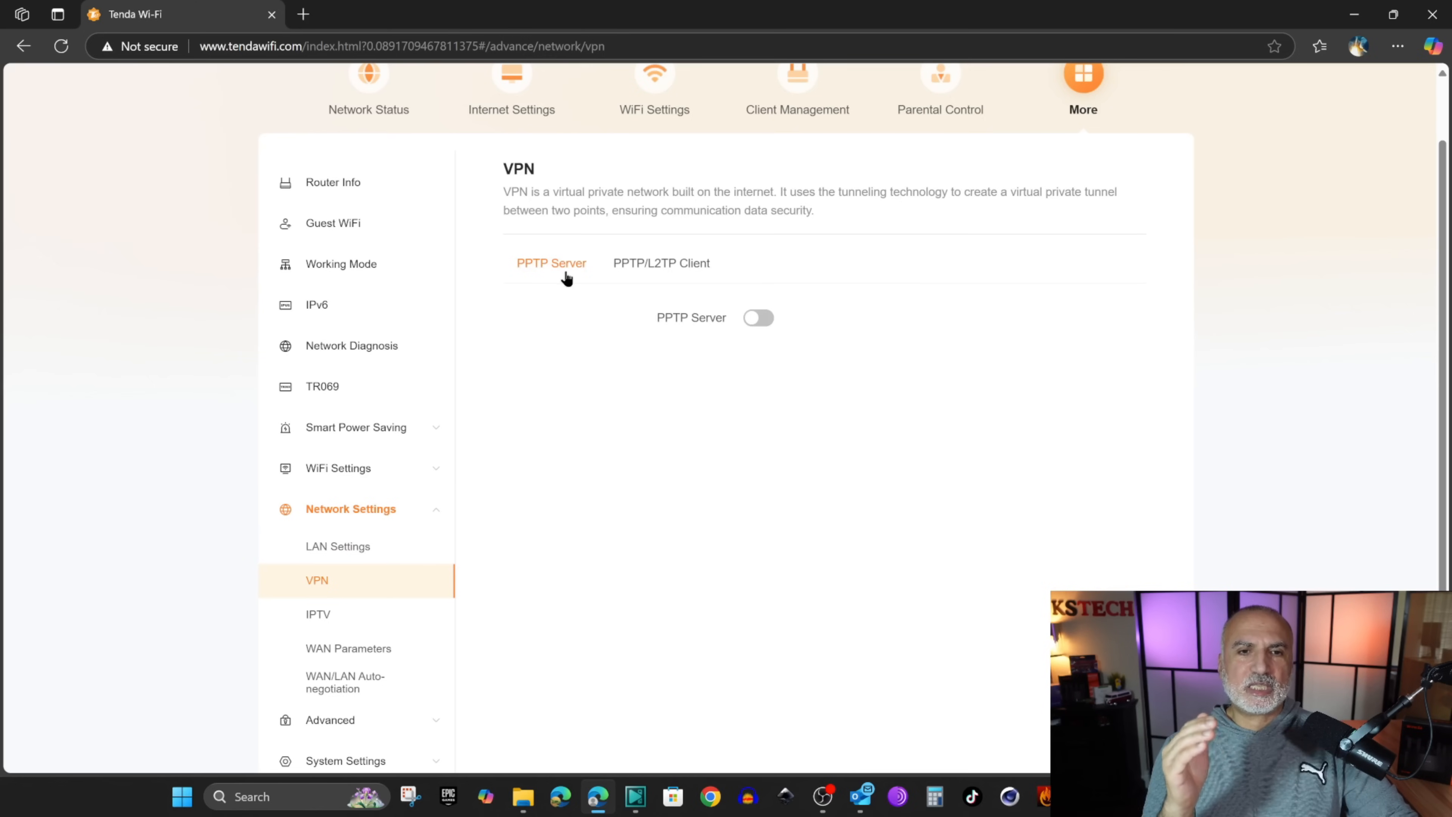
mouse_move(616, 278)
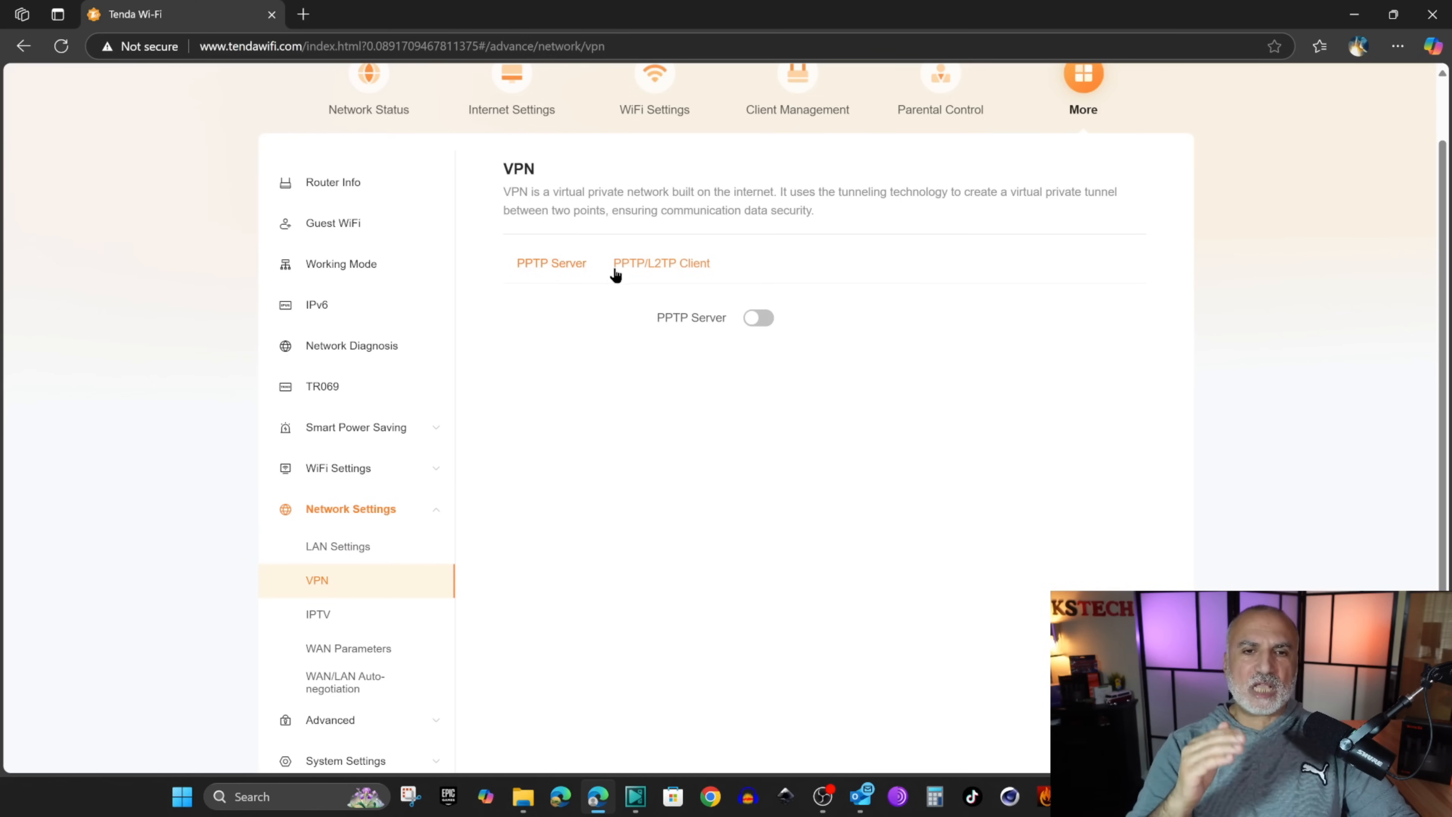
mouse_move(691, 283)
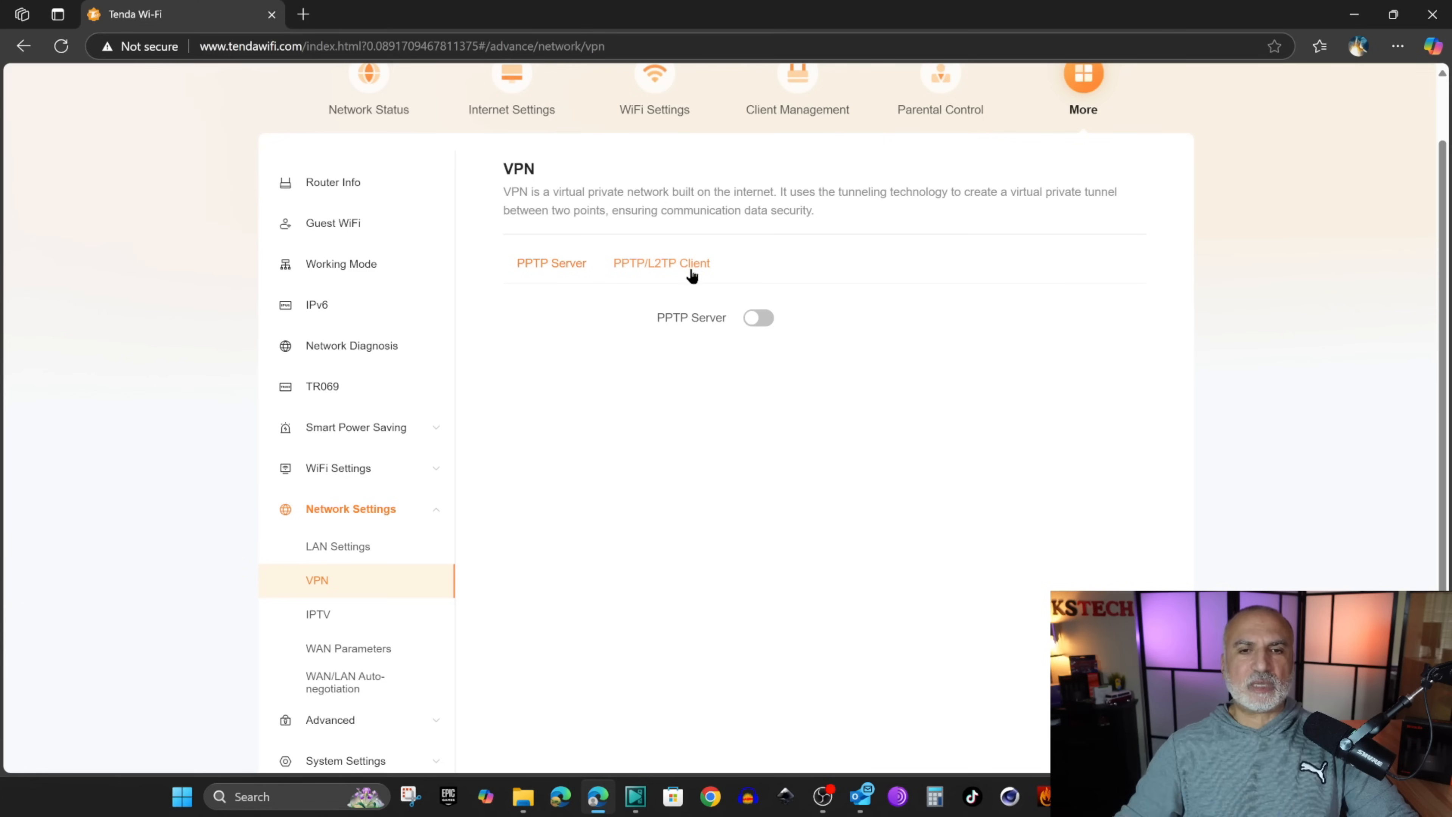